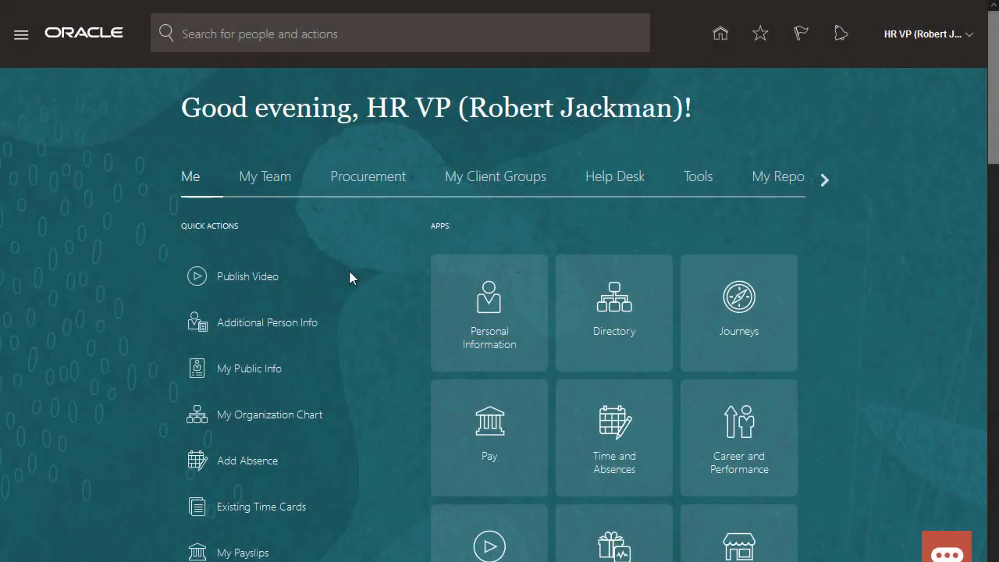
From My Team, launch Workforce Compensation and reach the Annual Compensation Plan 2021 Reward worksheet
click(265, 175)
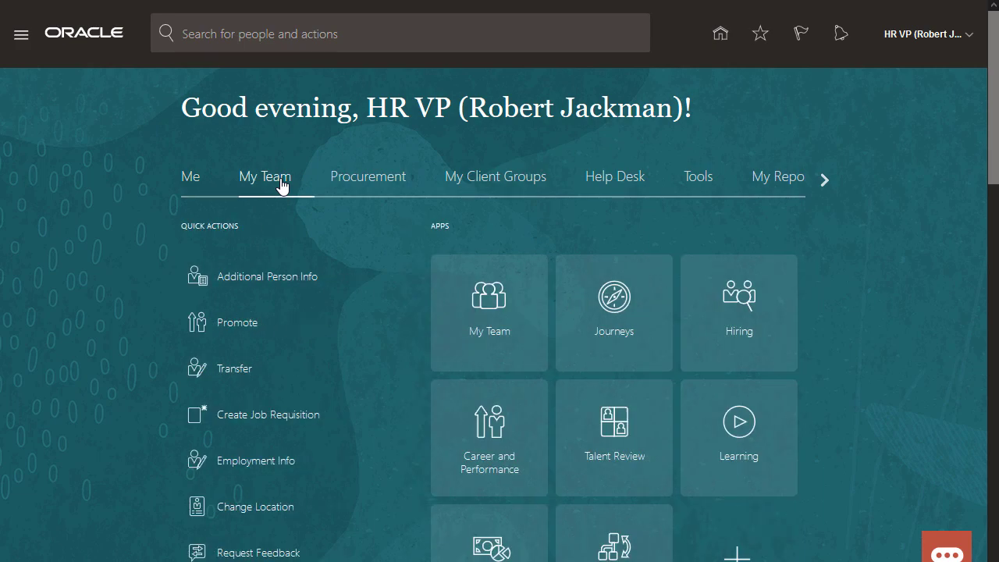
scroll(down, 3)
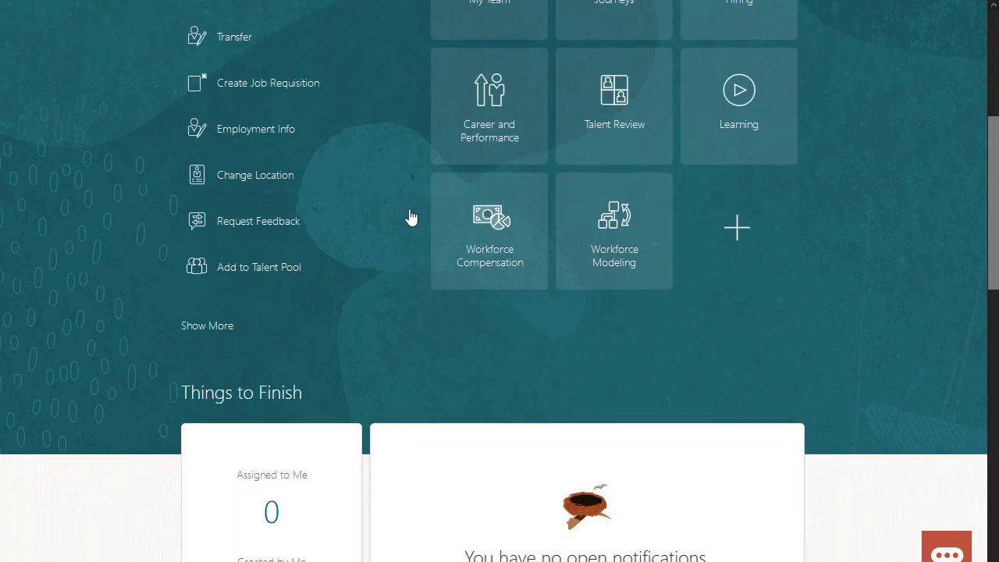
click(490, 231)
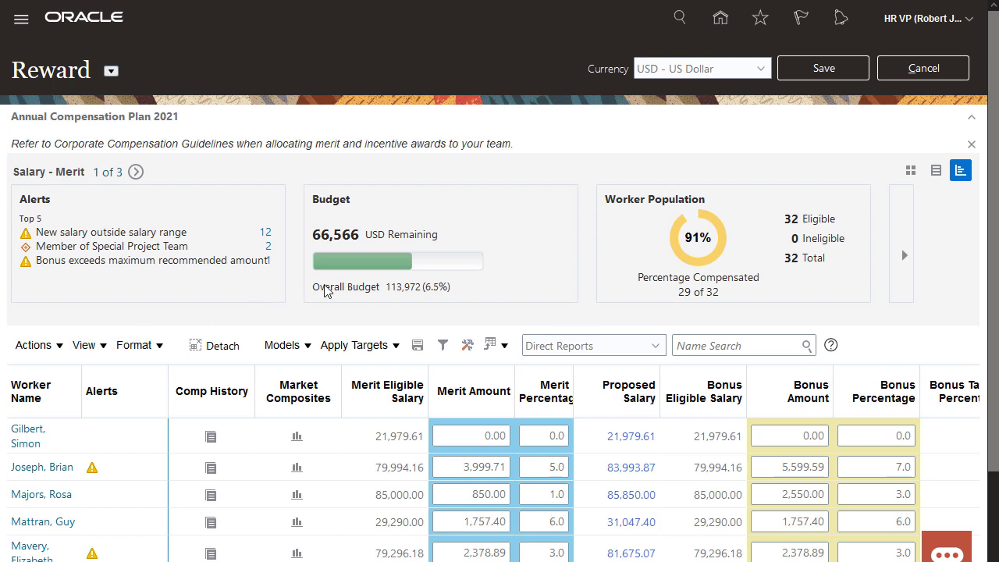
mouse_move(910, 170)
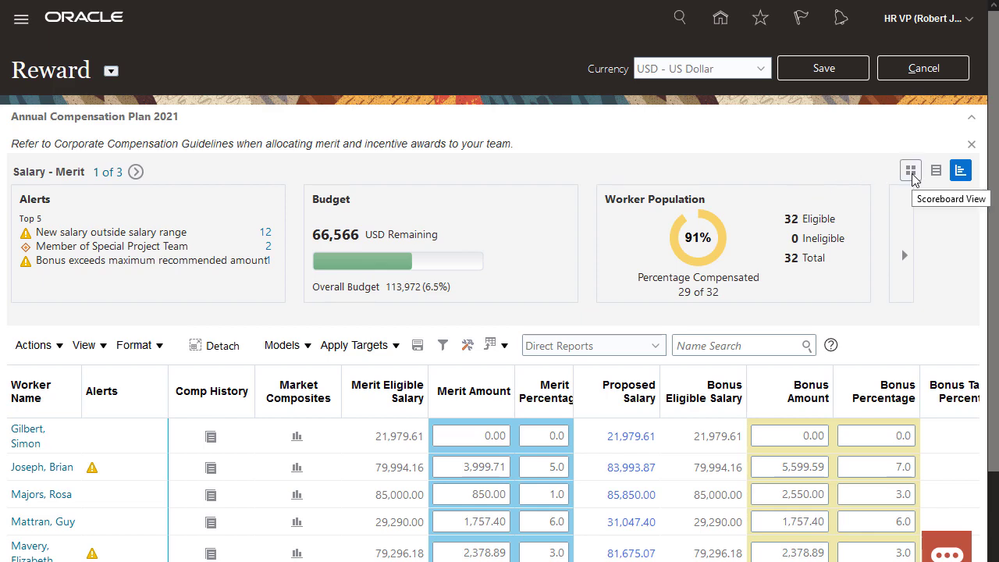
View the summary as headline budget figures, then as a component table, then headline figures again
click(910, 170)
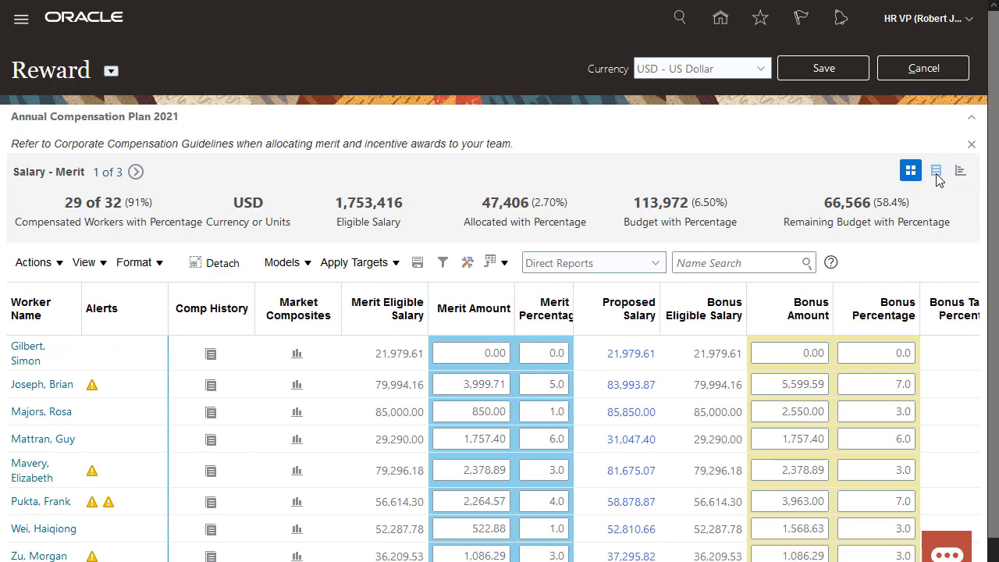
click(935, 170)
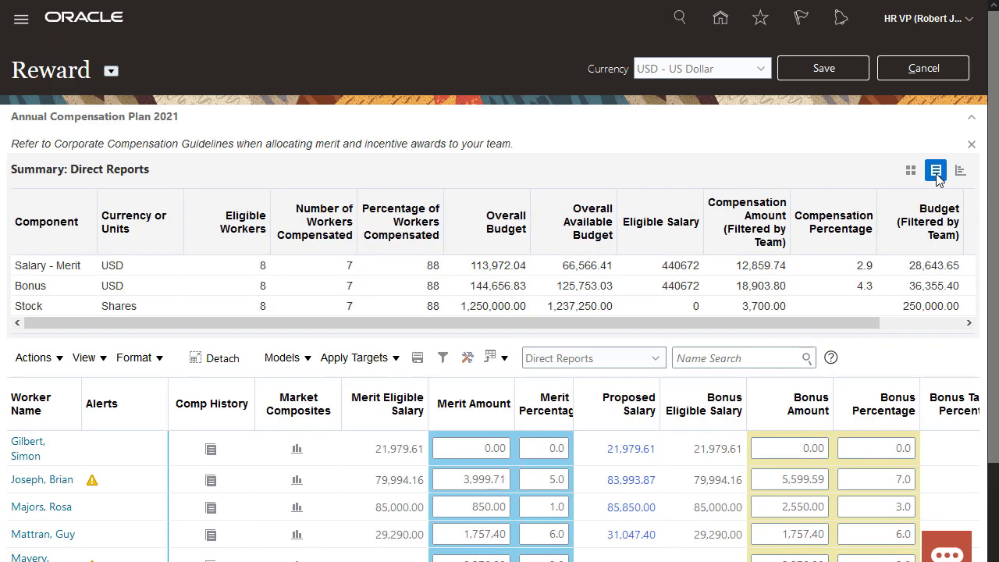
mouse_move(909, 170)
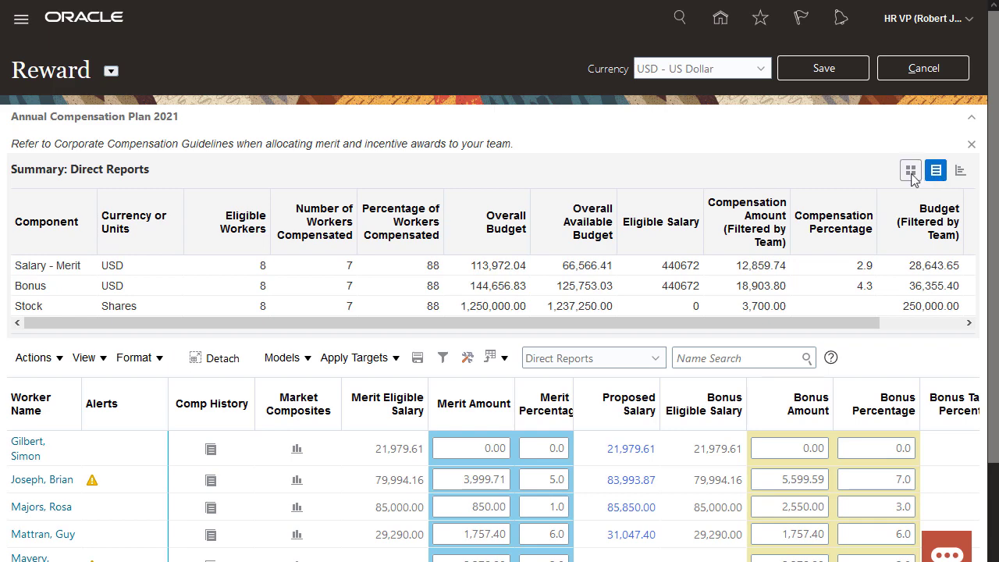
click(910, 170)
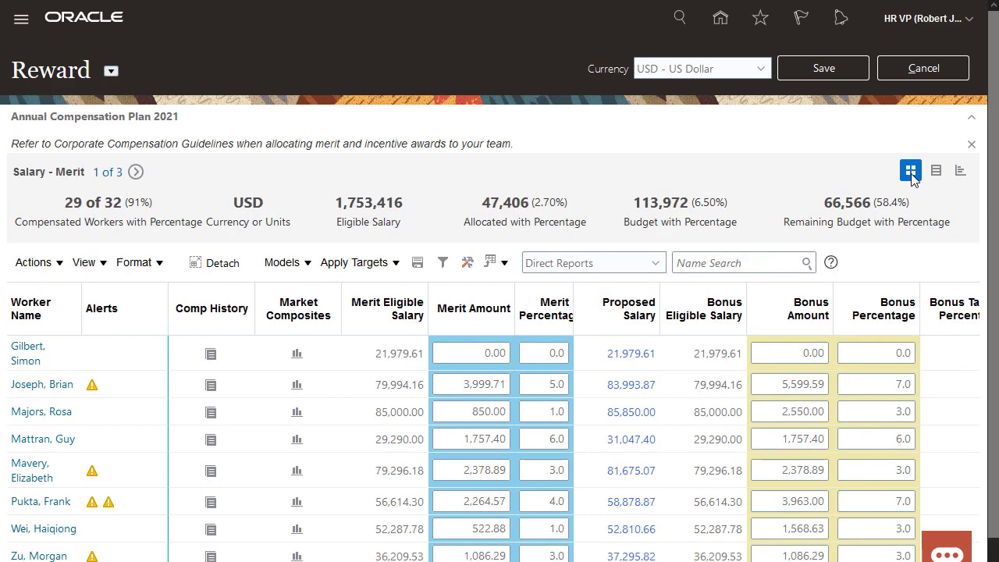
Filter the Reward worksheet to All Workers instead of Direct Reports
click(35, 262)
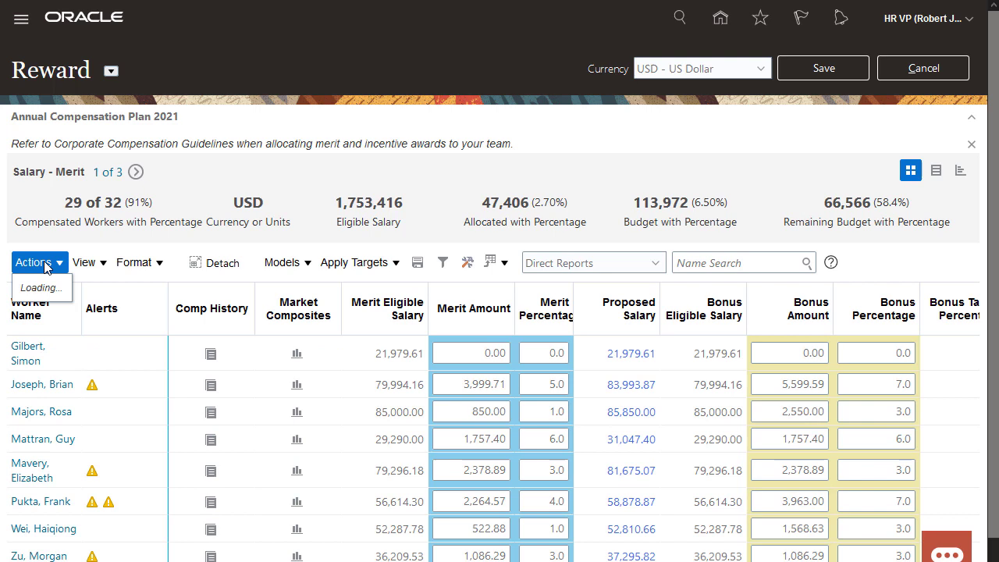
click(34, 262)
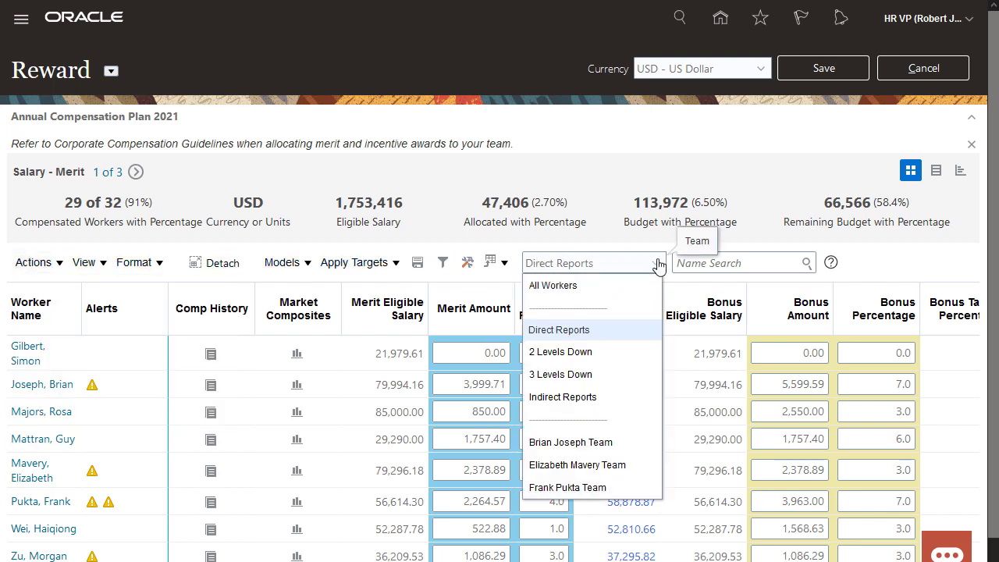
mouse_move(596, 284)
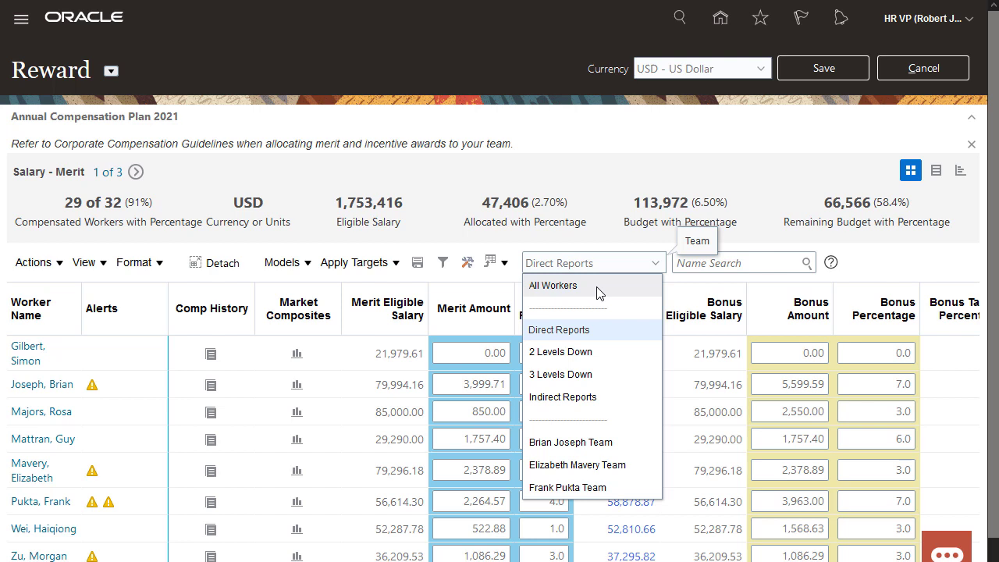
click(552, 284)
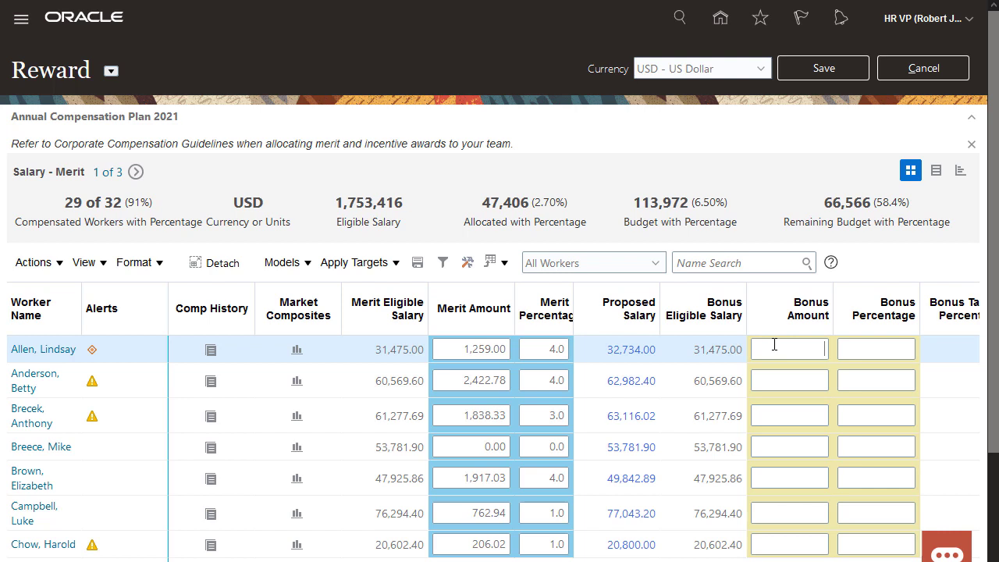
text(1000)
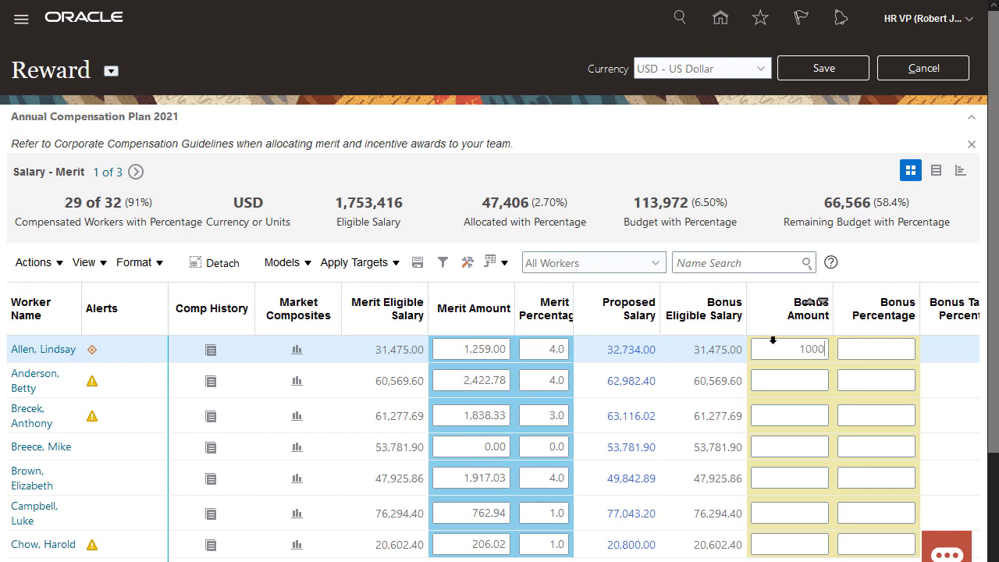
key(Tab)
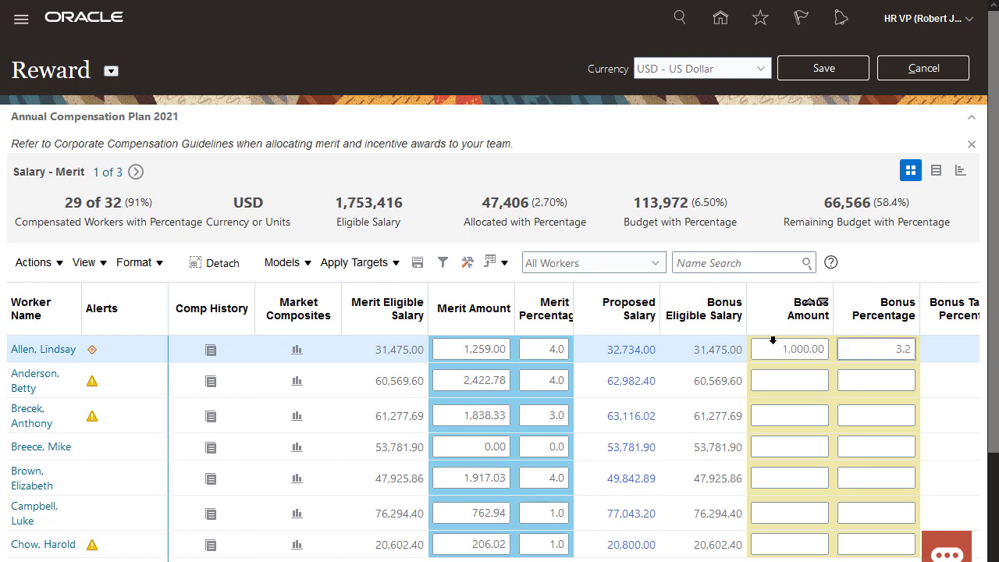
scroll(down, 3)
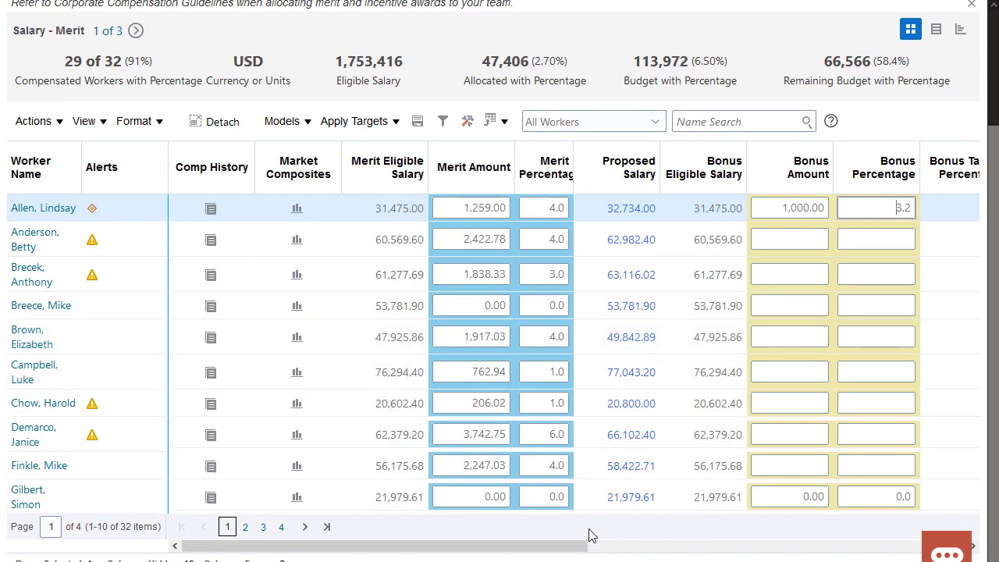
scroll(right, 3)
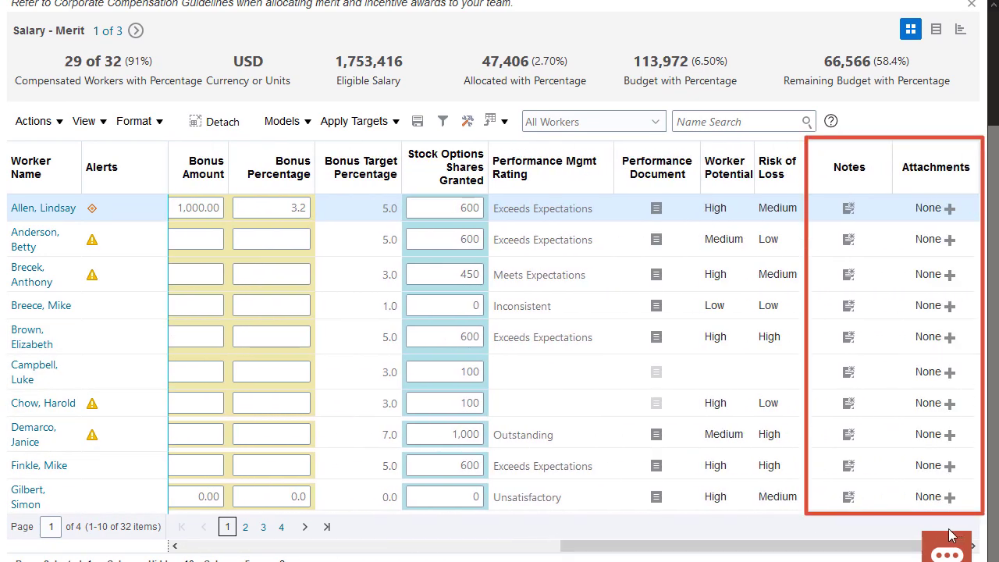
scroll(up, 3)
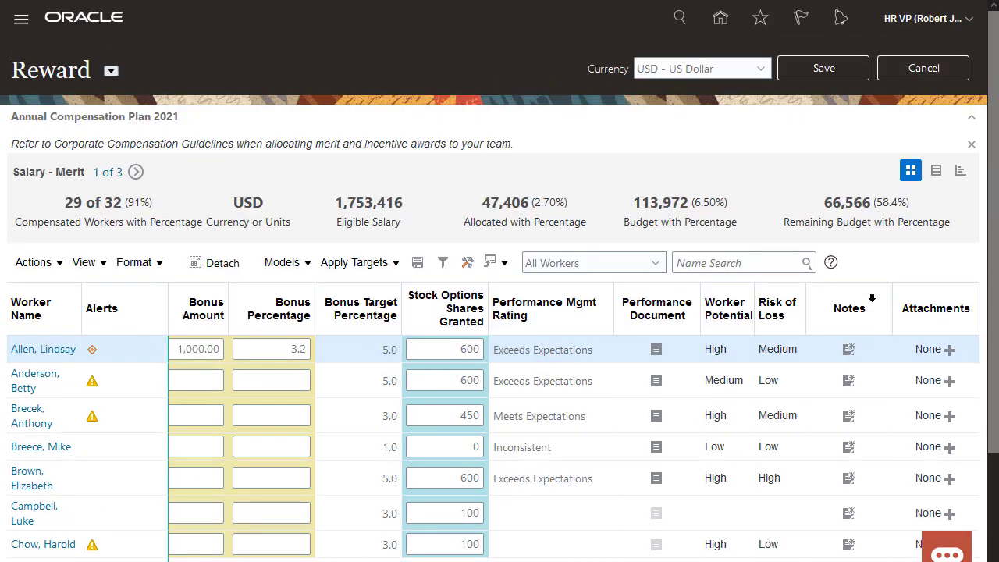
Save the worksheet and acknowledge the save confirmation
click(822, 69)
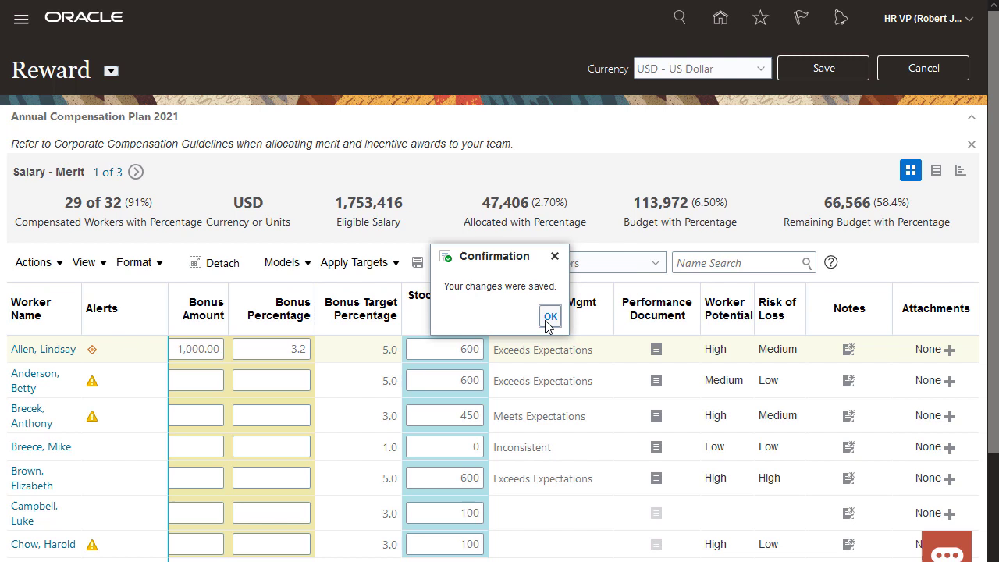
click(549, 318)
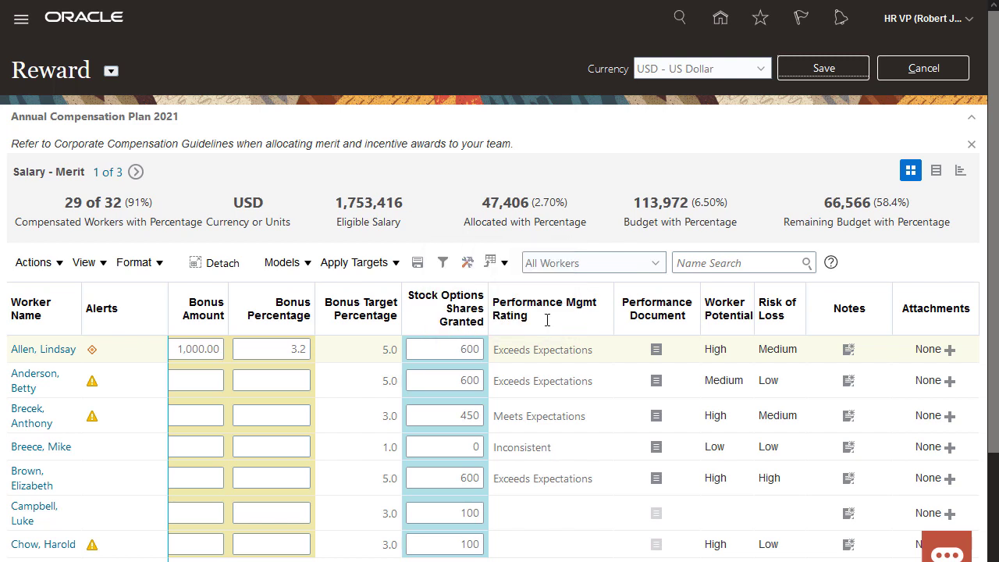
click(111, 71)
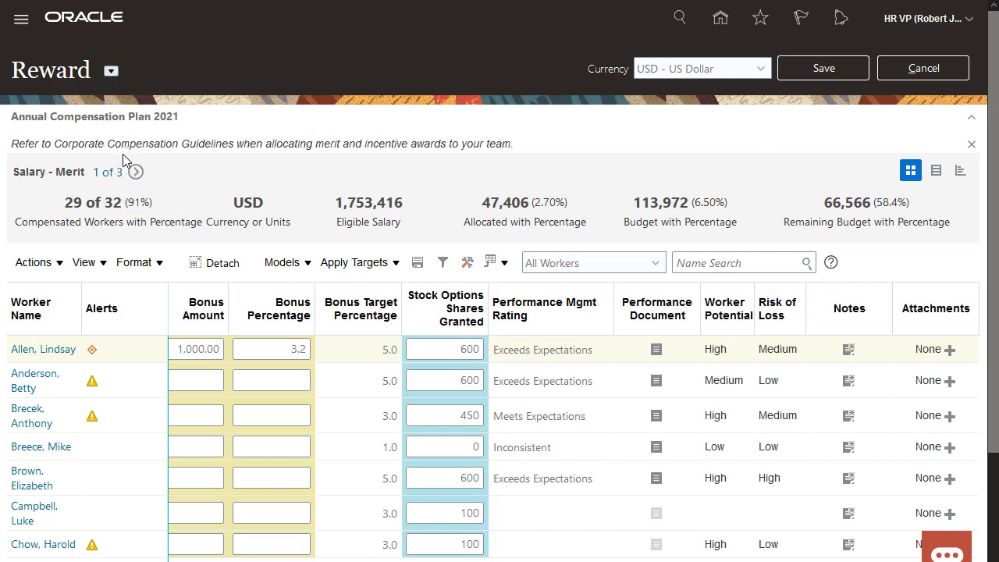
Select the Performance worksheet and reopen the worksheet list
click(134, 170)
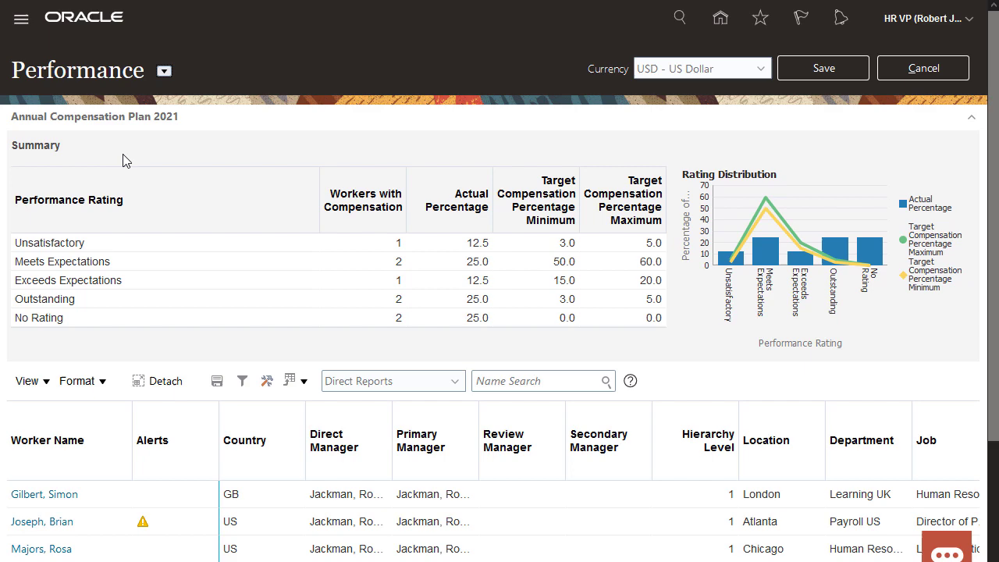
click(164, 70)
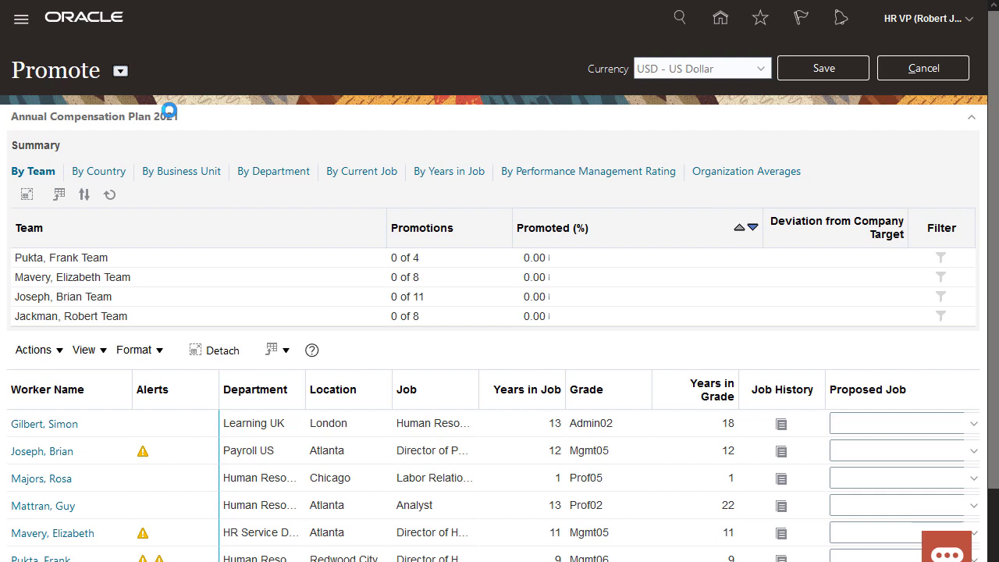
From the worksheet list, move to the Communicate worksheet with workers' eligibility statuses
click(120, 70)
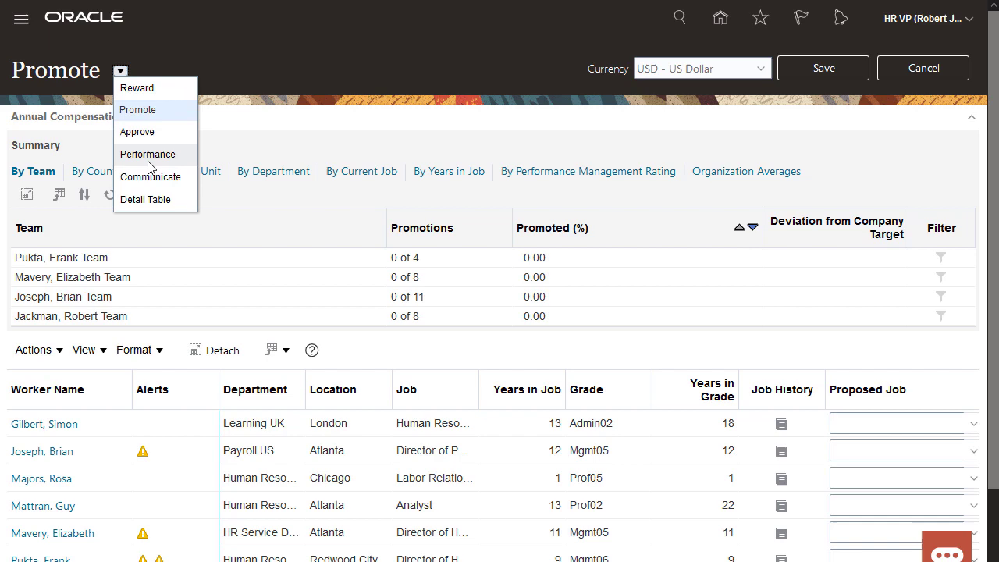
click(150, 177)
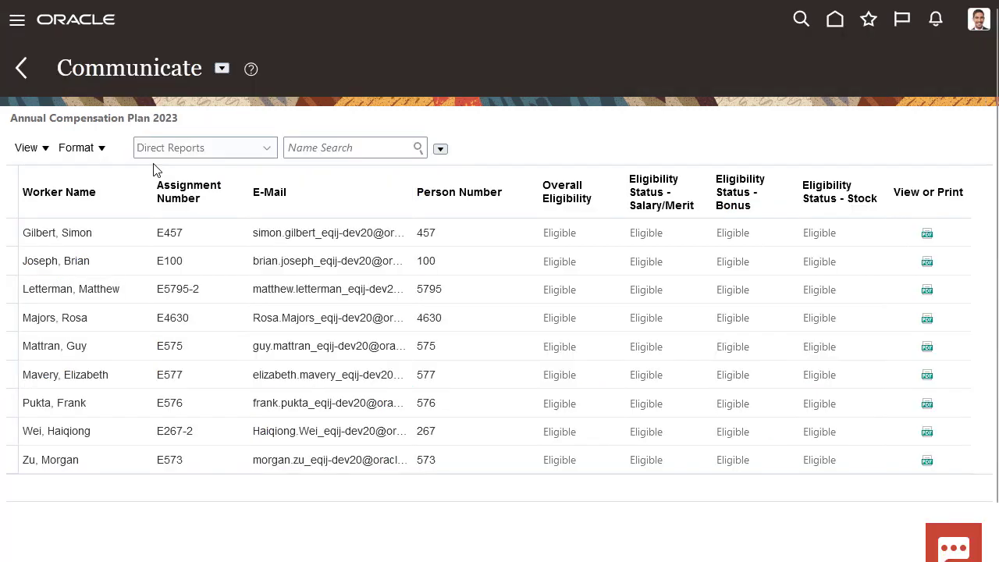